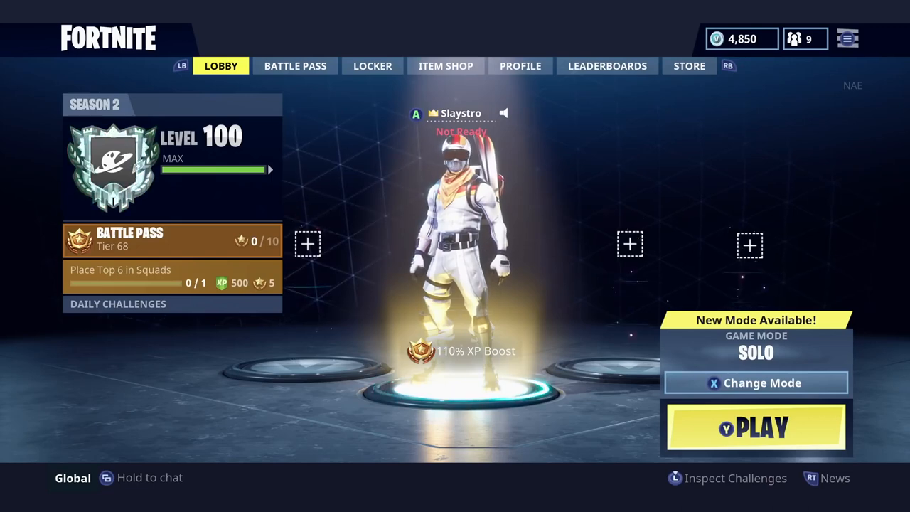
# Show the solo, duo and squad profile stats, then return toward the game settings.
pyautogui.click(521, 66)
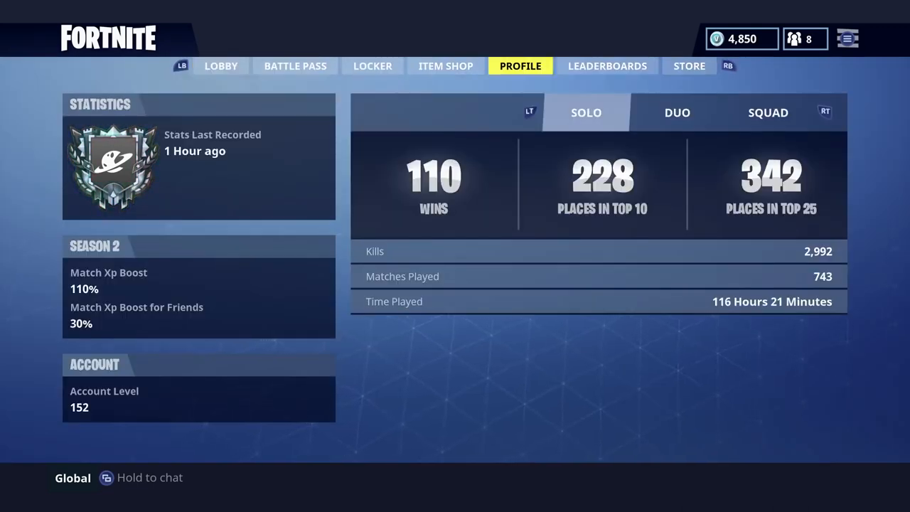
pyautogui.click(677, 112)
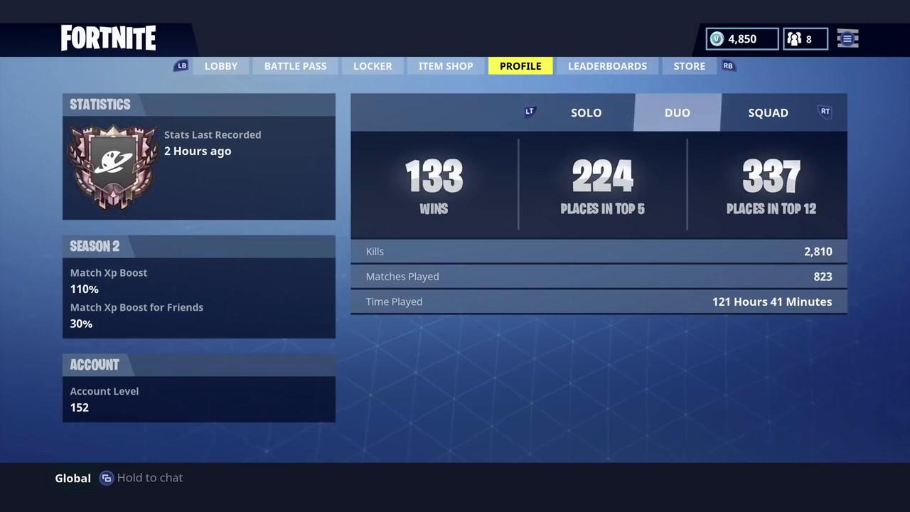
pyautogui.click(768, 112)
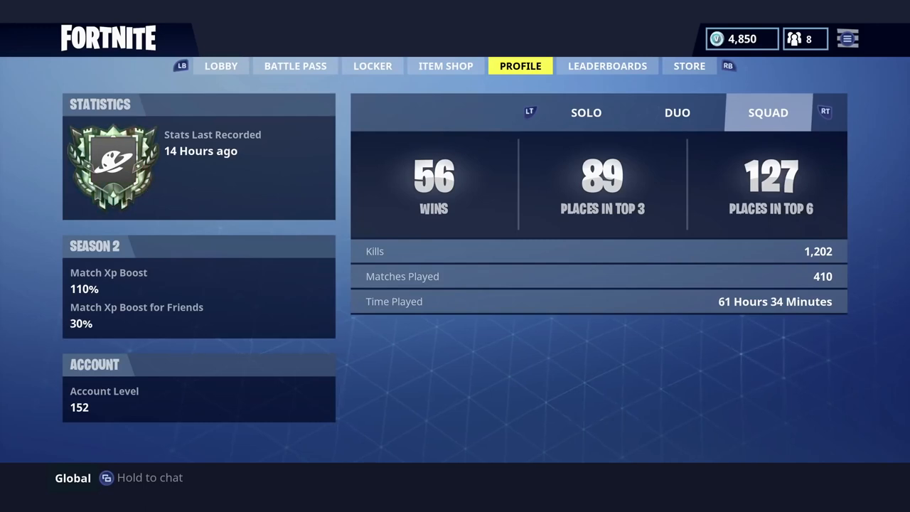
pyautogui.click(222, 66)
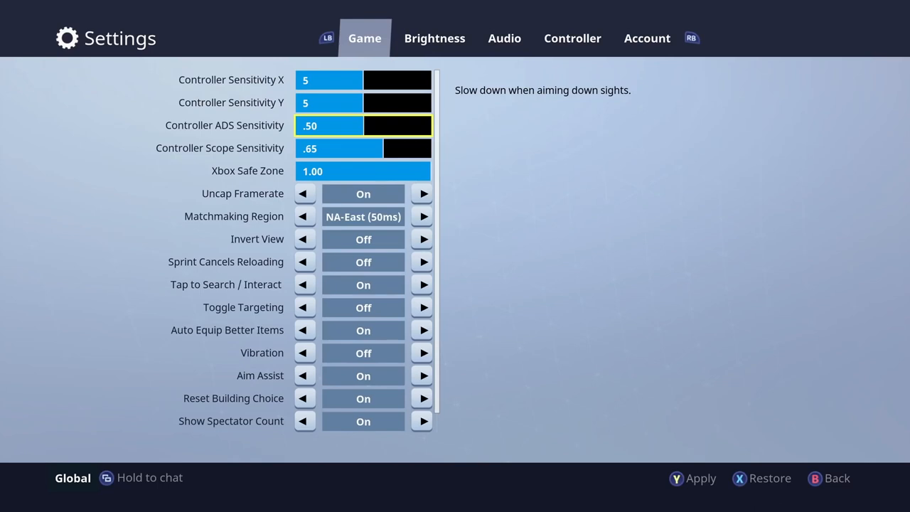
# Set Controller Scope Sensitivity to .65 and move down to the gameplay toggles.
pyautogui.press('down')
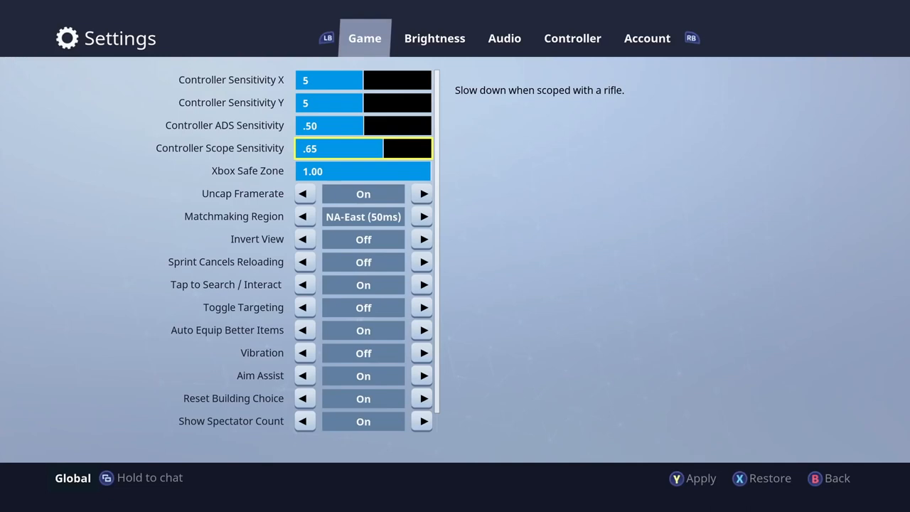
pyautogui.click(363, 194)
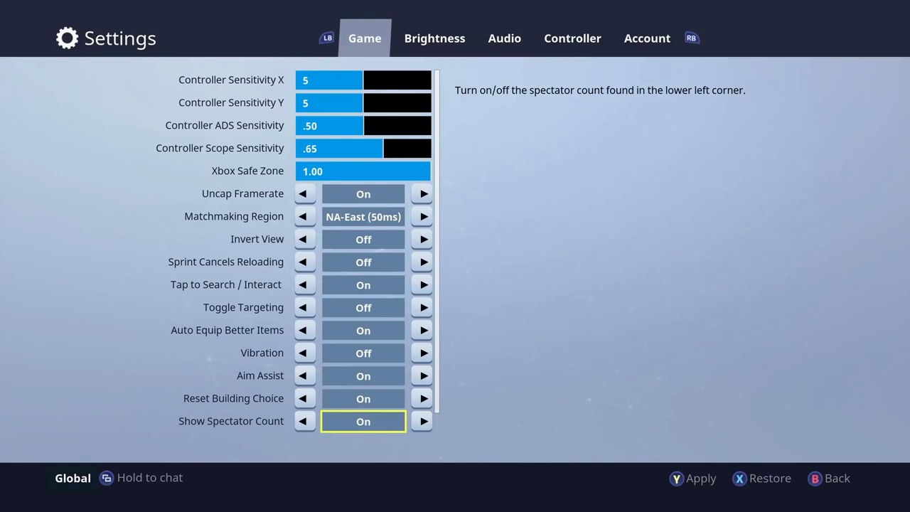
# Leave the Game tab toggles for the Audio settings.
pyautogui.click(504, 39)
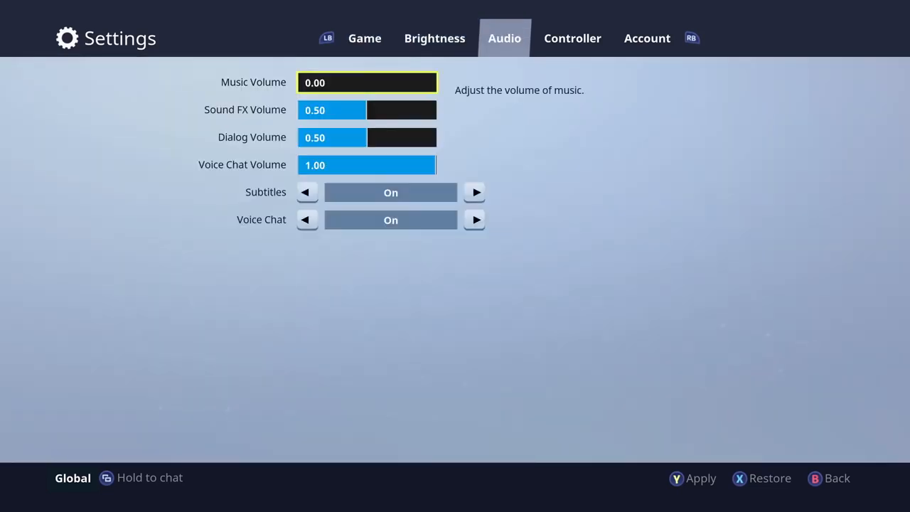
# Review Audio volumes with Music at 0.00, check Brightness, then reach the Controller tab's Combat Pro layout.
pyautogui.click(435, 37)
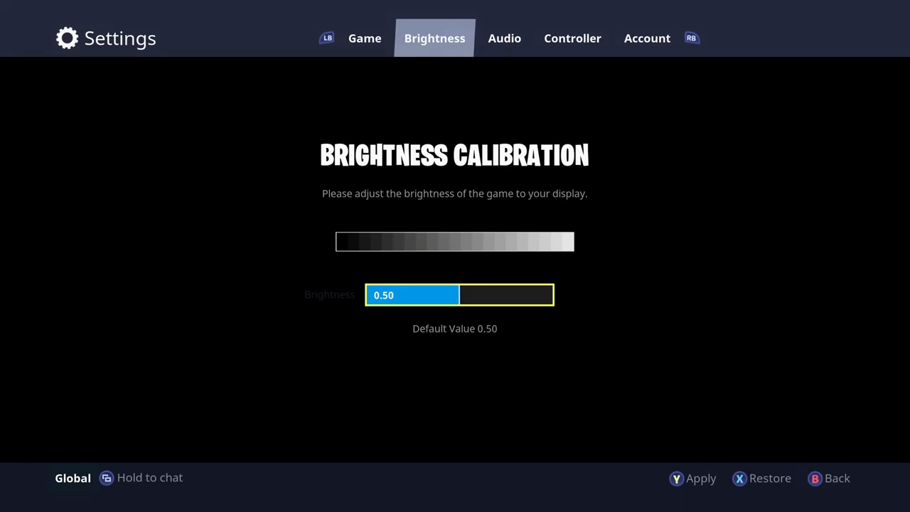
pyautogui.click(503, 37)
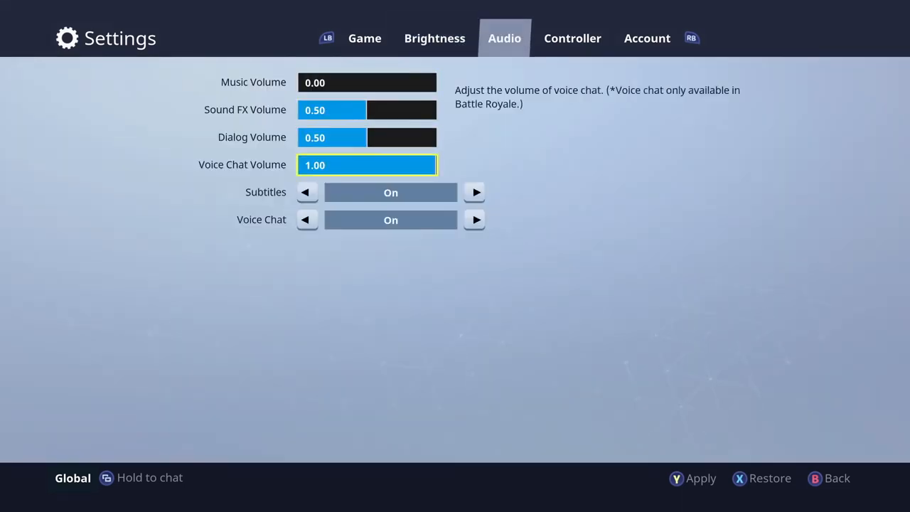
pyautogui.click(572, 37)
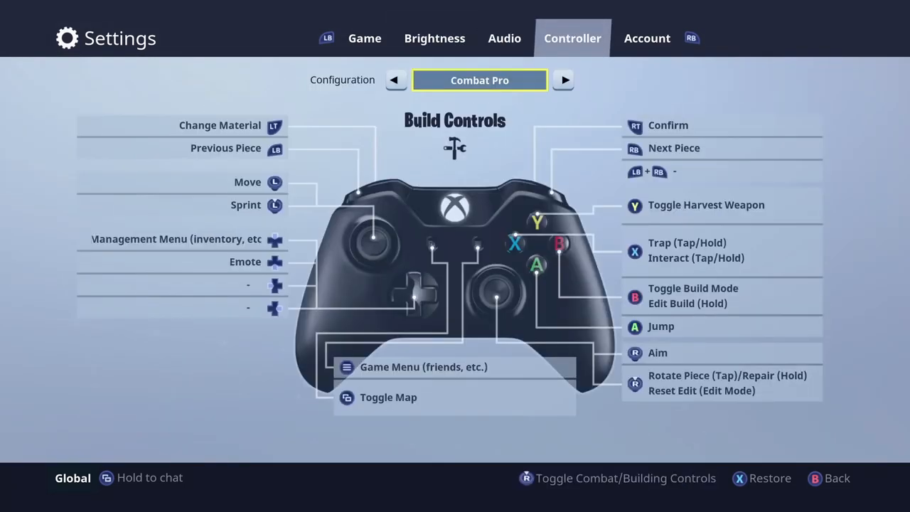